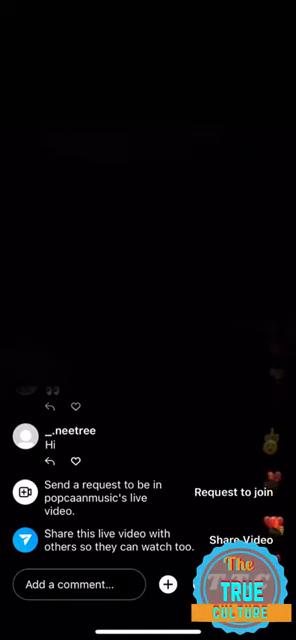
{"action": "scroll", "scroll_direction": "up", "scroll_amount": 3}
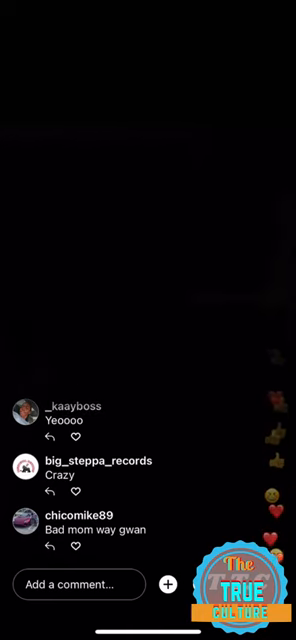
{"action": "scroll", "scroll_direction": "up", "scroll_amount": 3}
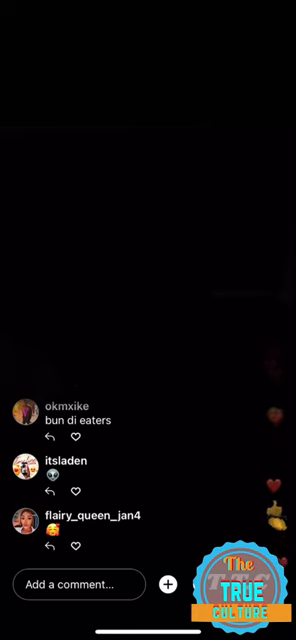
{"action": "scroll", "scroll_direction": "up", "scroll_amount": 3}
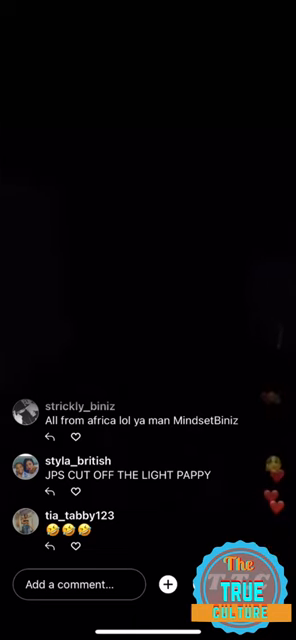
{"action": "scroll", "scroll_direction": "up", "scroll_amount": 3}
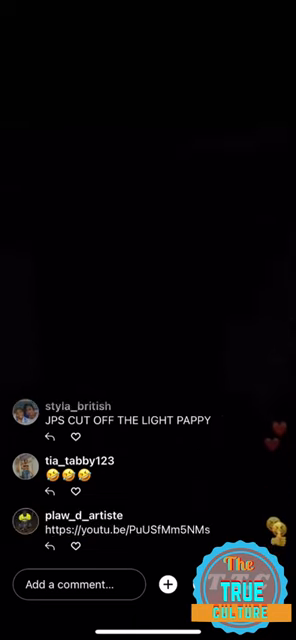
{"action": "scroll", "scroll_direction": "up", "scroll_amount": 3}
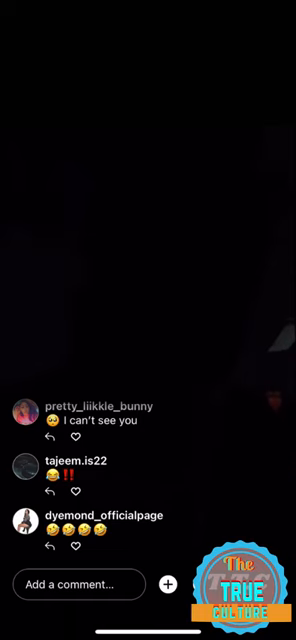
{"action": "scroll", "scroll_direction": "up", "scroll_amount": 3}
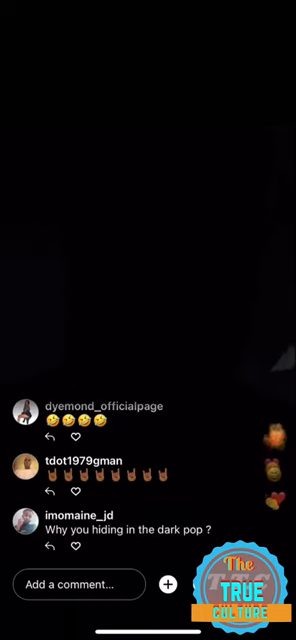
{"action": "scroll", "scroll_direction": "up", "scroll_amount": 3}
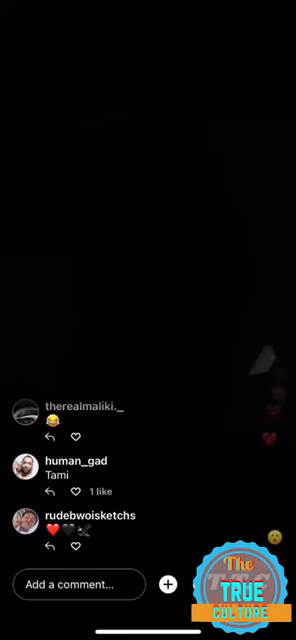
{"action": "scroll", "scroll_direction": "up", "scroll_amount": 3}
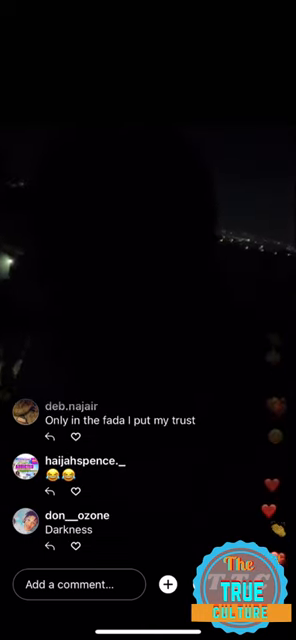
{"action": "scroll", "scroll_direction": "up", "scroll_amount": 3}
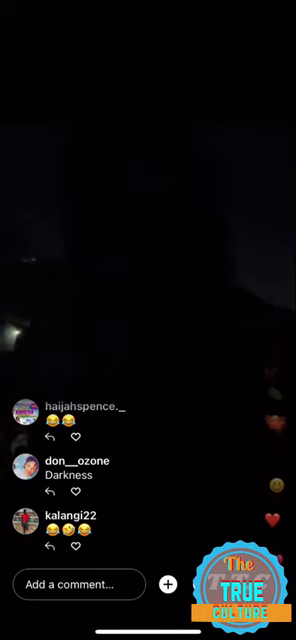
{"action": "scroll", "scroll_direction": "up", "scroll_amount": 3}
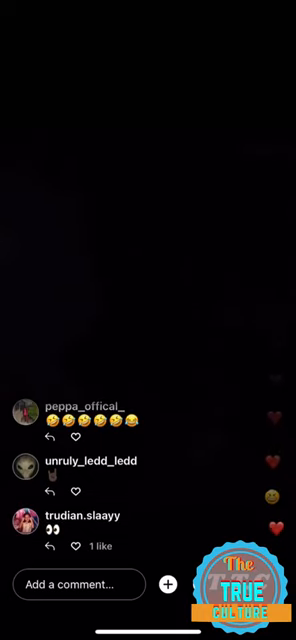
{"action": "scroll", "scroll_direction": "up", "scroll_amount": 3}
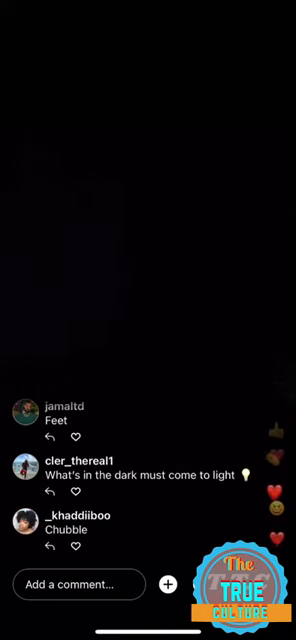
{"action": "scroll", "scroll_direction": "up", "scroll_amount": 3}
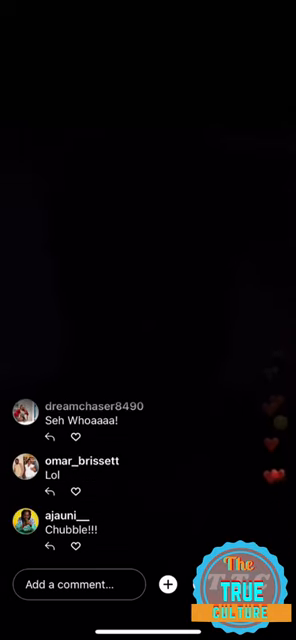
{"action": "scroll", "scroll_direction": "up", "scroll_amount": 3}
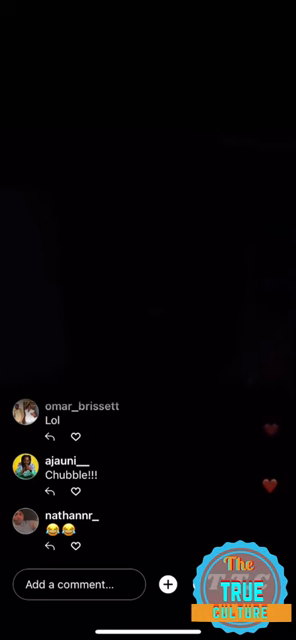
{"action": "scroll", "scroll_direction": "up", "scroll_amount": 3}
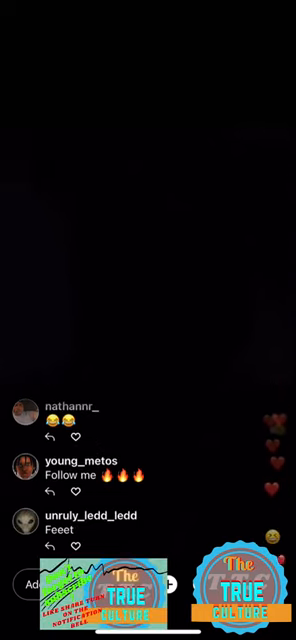
{"action": "scroll", "scroll_direction": "up", "scroll_amount": 3}
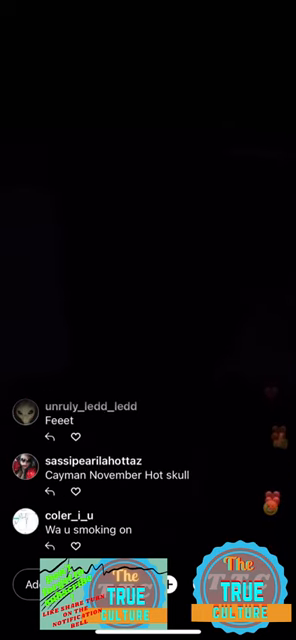
{"action": "scroll", "scroll_direction": "up", "scroll_amount": 3}
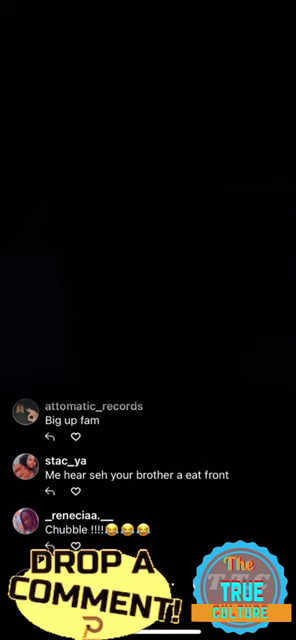
{"action": "scroll", "scroll_direction": "up", "scroll_amount": 3}
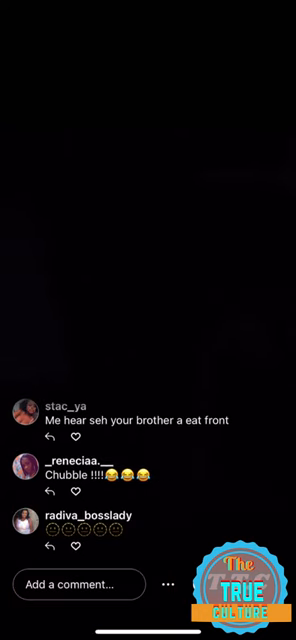